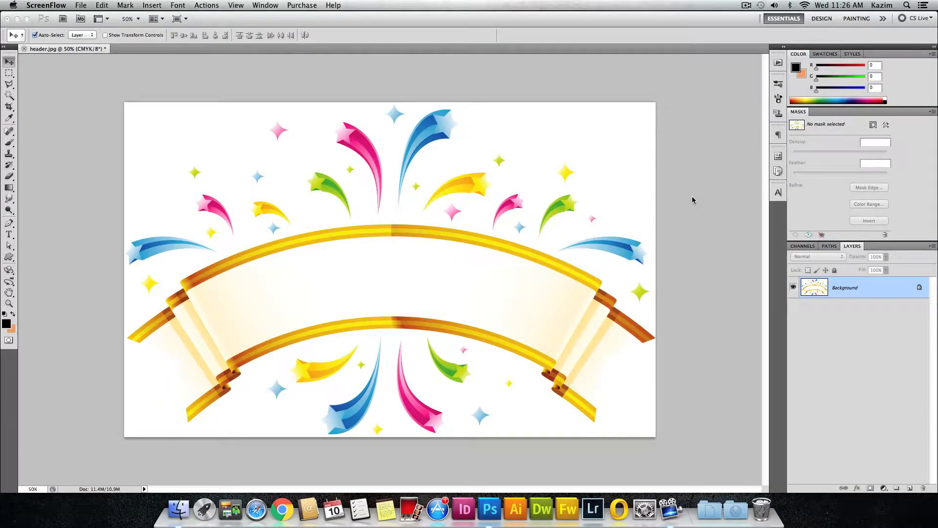
mouse_move(221, 316)
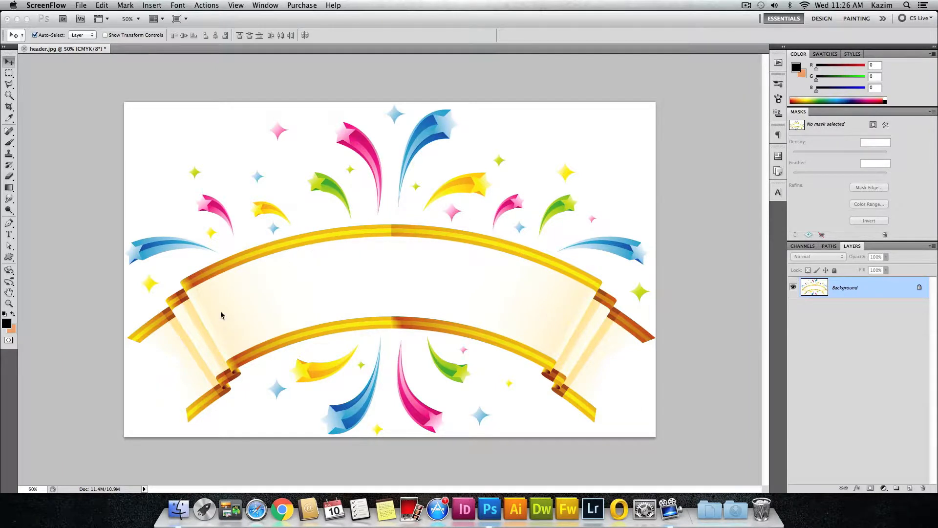
mouse_move(553, 333)
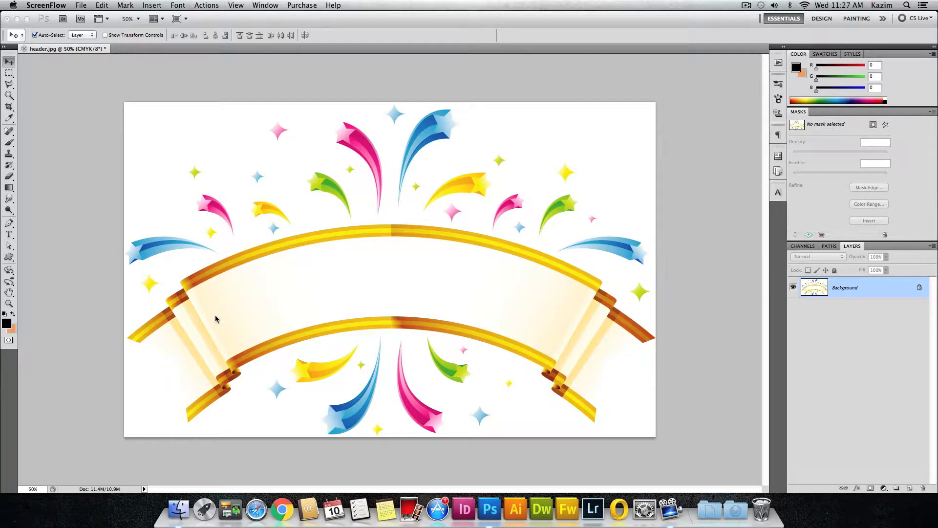
mouse_move(550, 325)
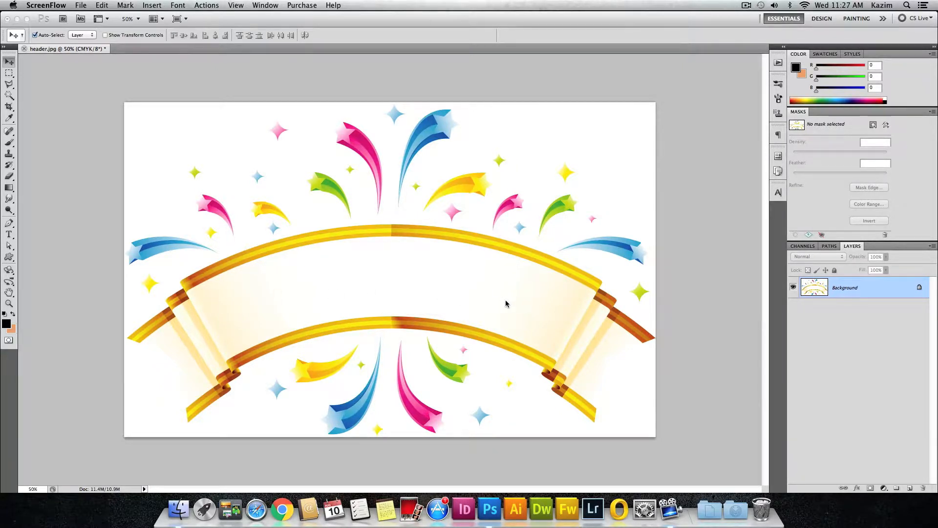
mouse_move(516, 319)
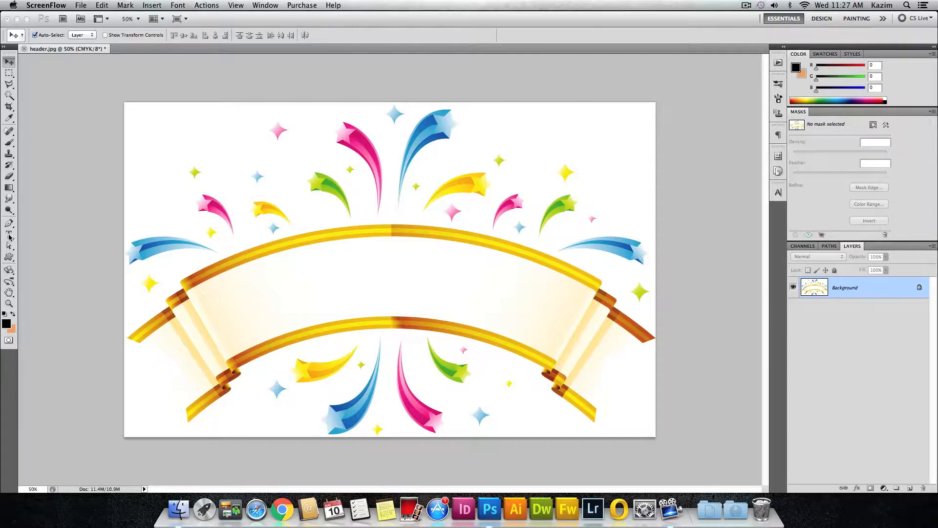
mouse_move(10, 234)
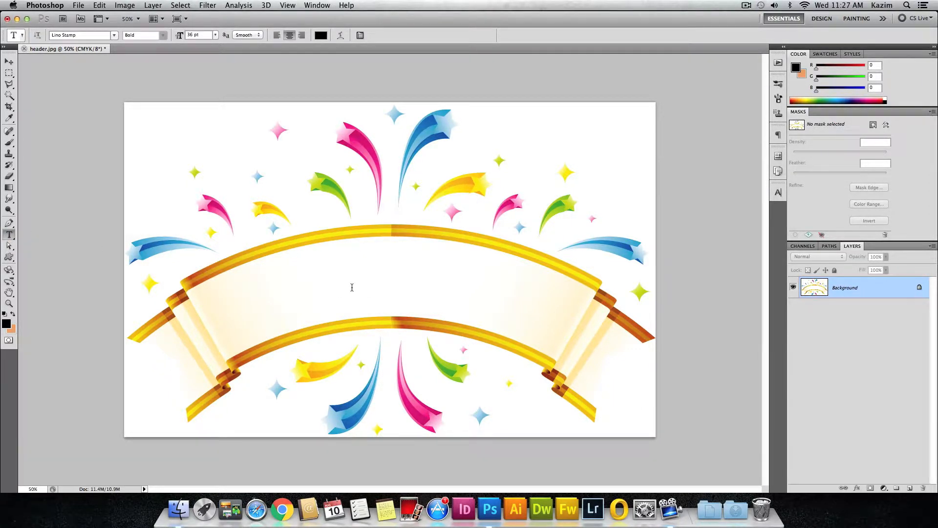
mouse_move(346, 285)
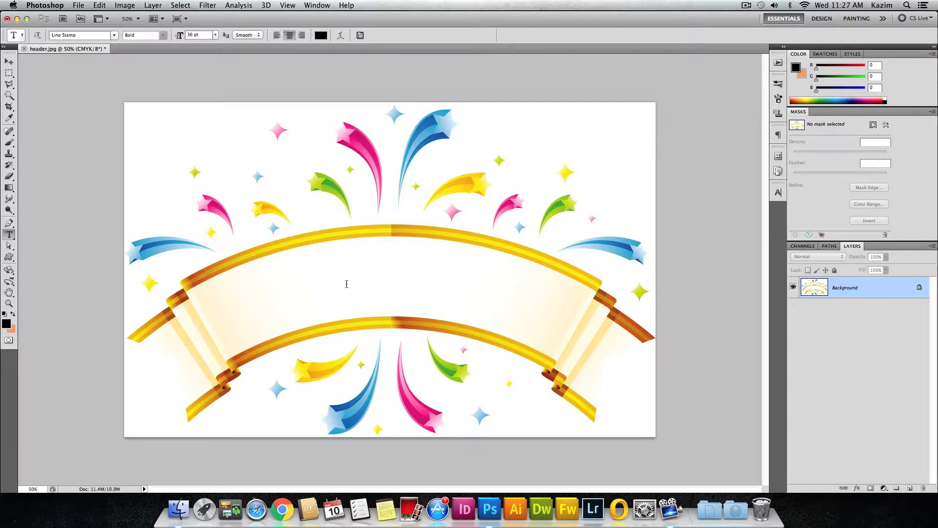
Step: Add the text WELCOME on the blank ribbon and select the whole word
left_click(346, 285)
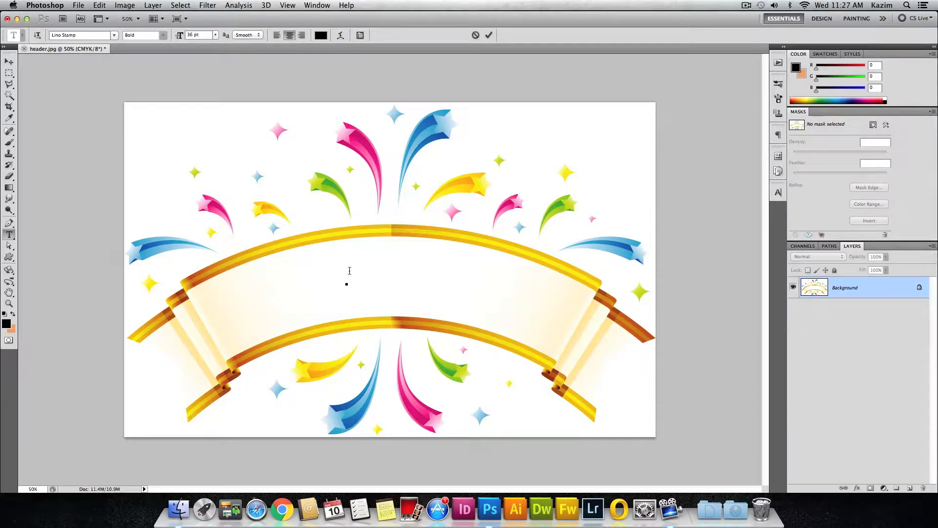
left_click(346, 271)
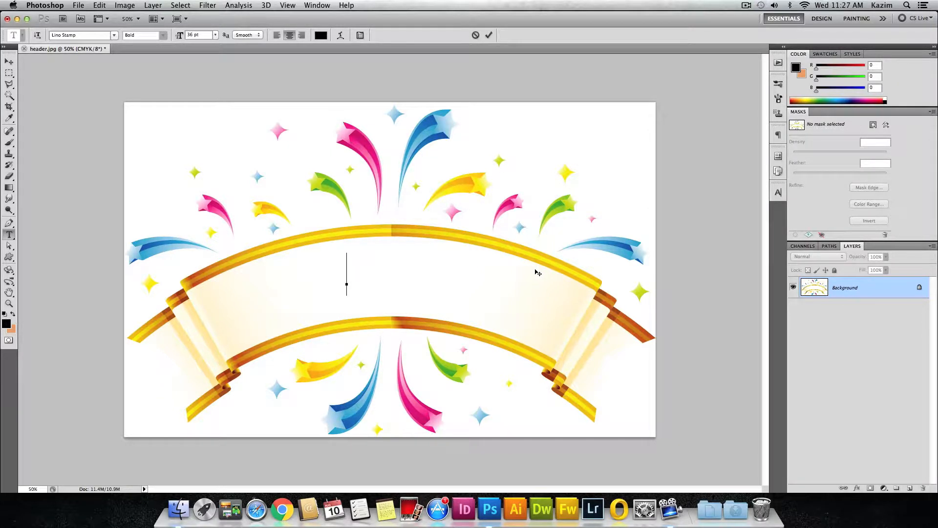
type("WELCOME")
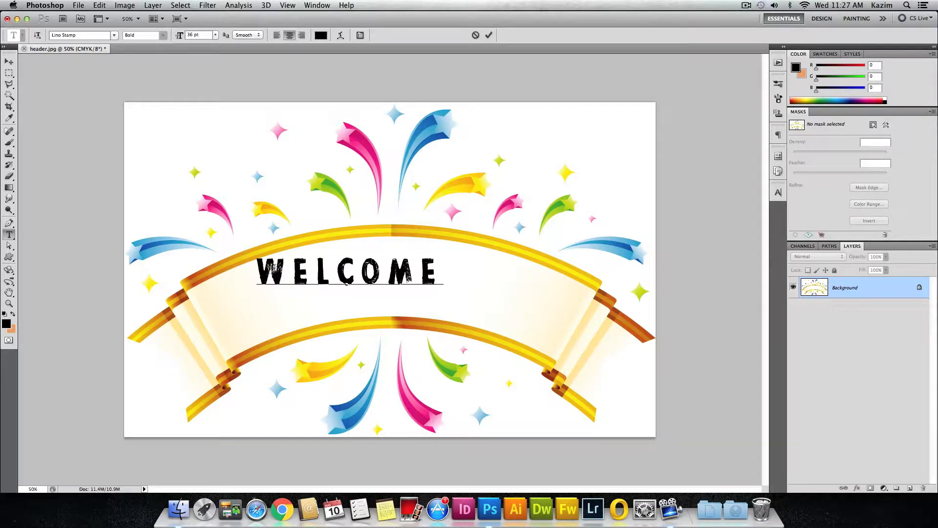
double_click(273, 273)
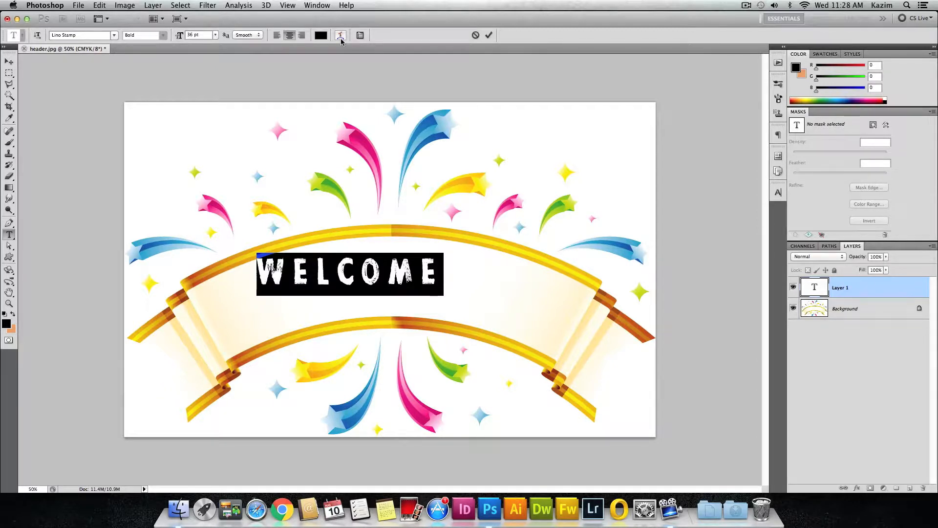
mouse_move(340, 35)
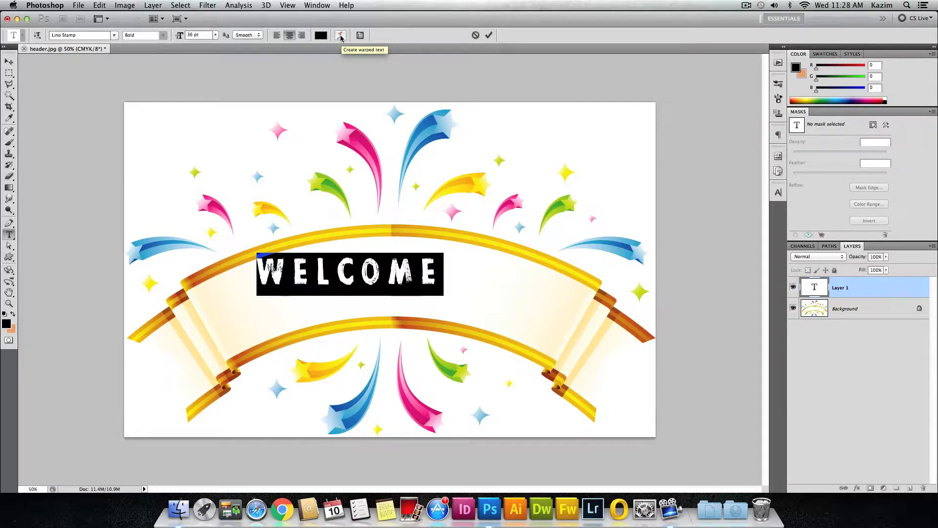
Step: Warp the WELCOME text with the Arc style
left_click(340, 36)
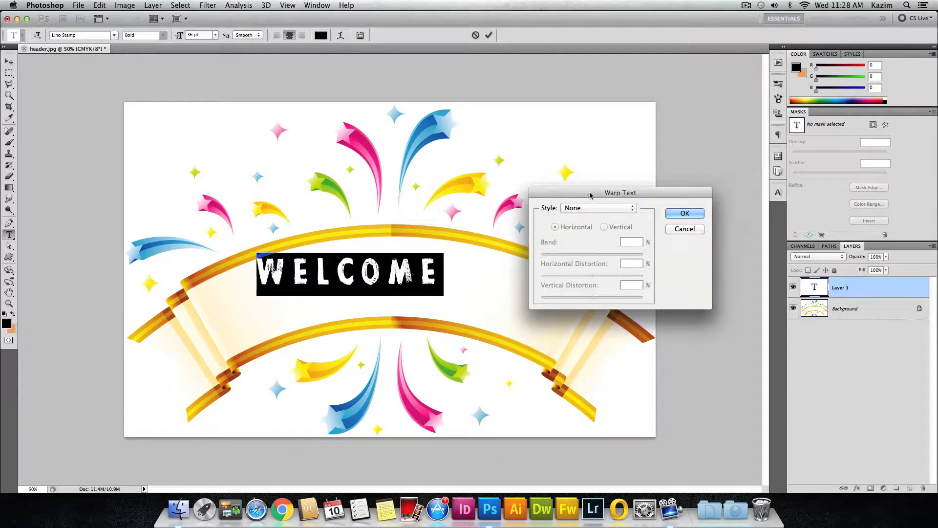
left_click_drag(621, 193, 546, 154)
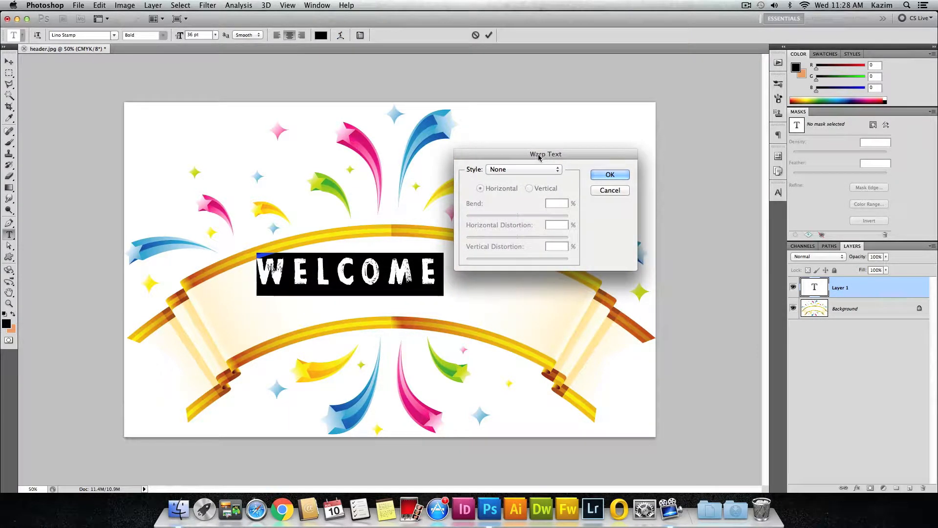
left_click_drag(545, 154, 507, 129)
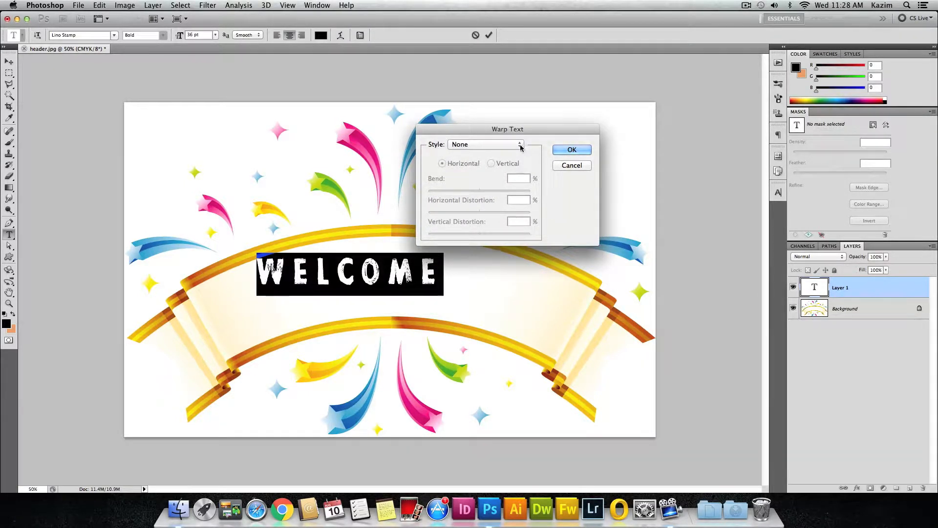
left_click(484, 145)
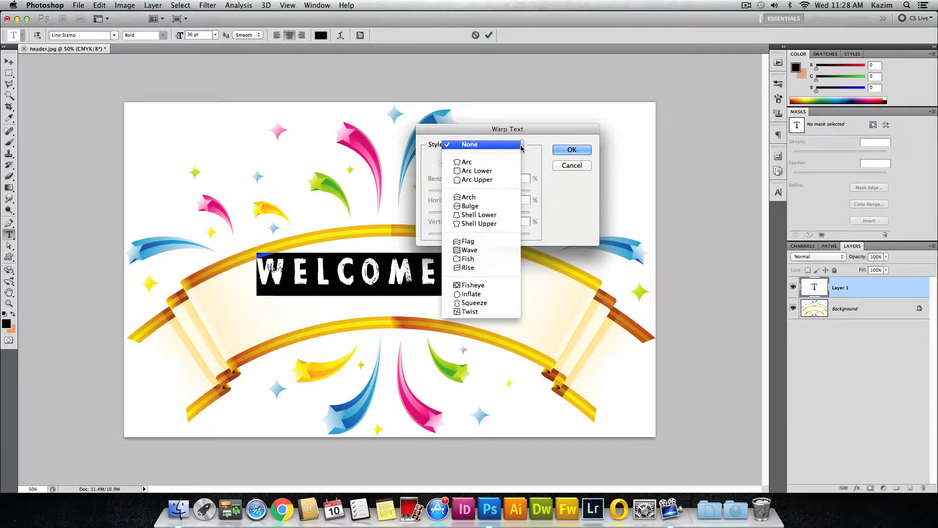
mouse_move(467, 162)
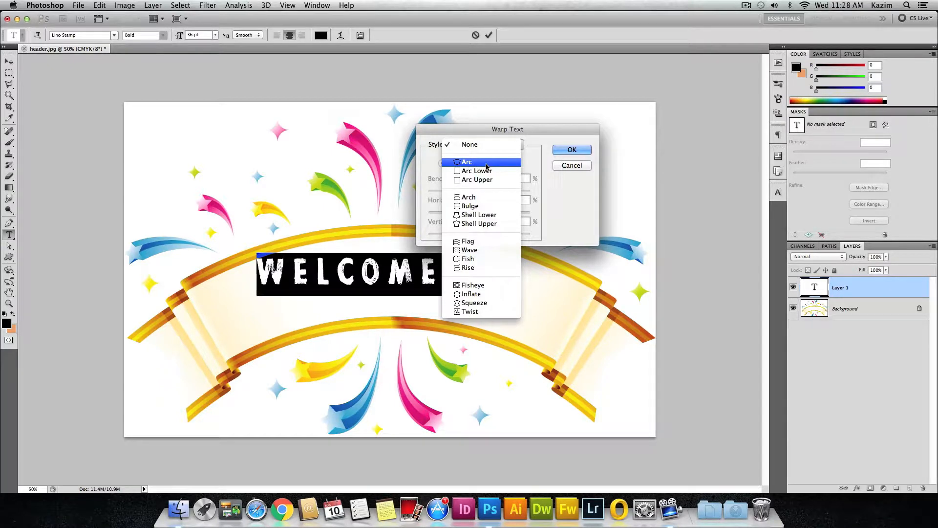
left_click(466, 161)
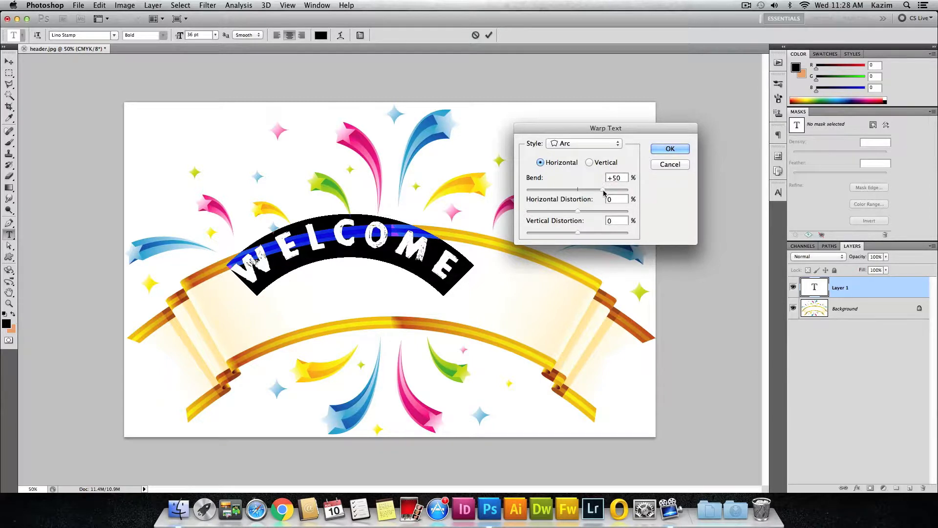
Step: Adjust the Arc bend, trying flatter and downward values, and settle on about +39 upward
left_click_drag(603, 190, 578, 190)
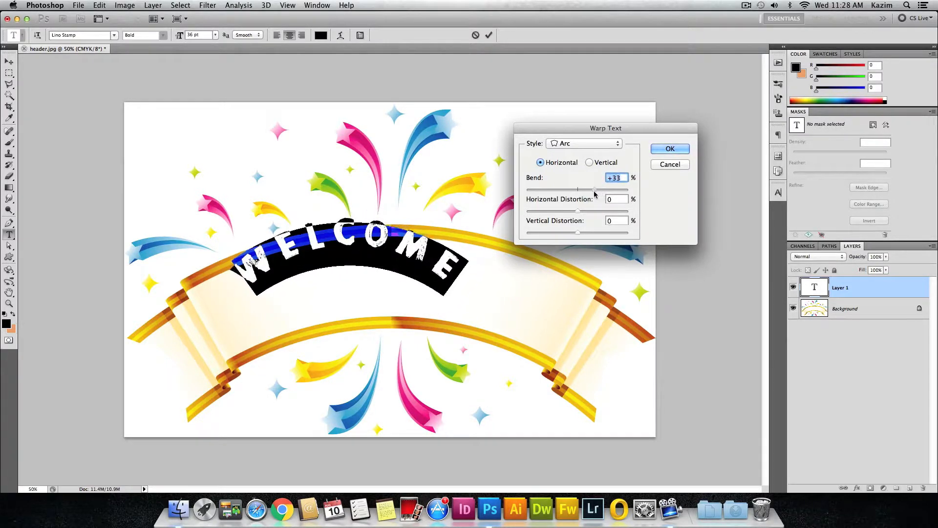
left_click_drag(595, 189, 577, 189)
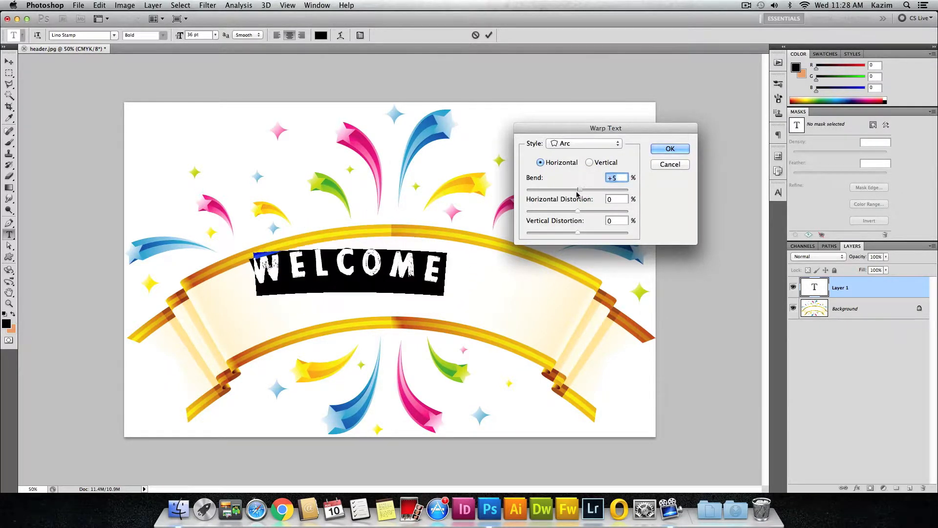
left_click_drag(577, 189, 559, 188)
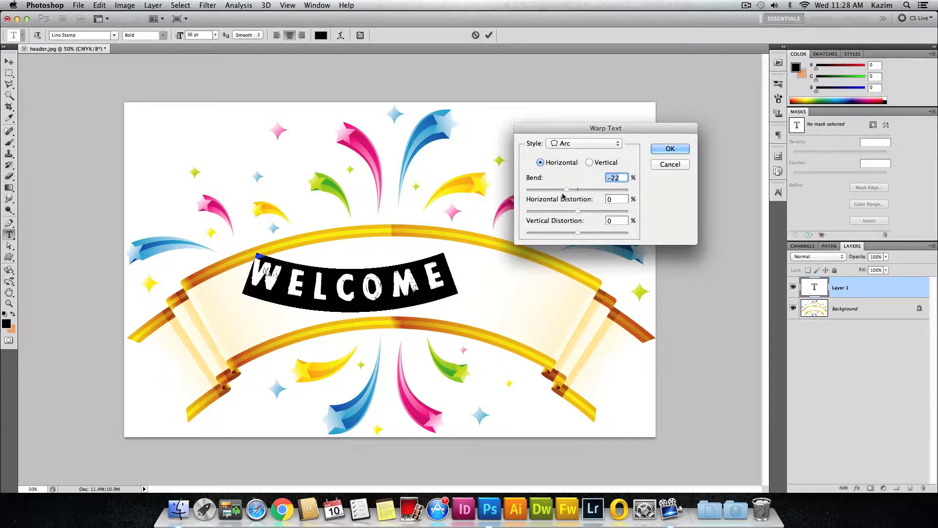
left_click_drag(567, 189, 574, 188)
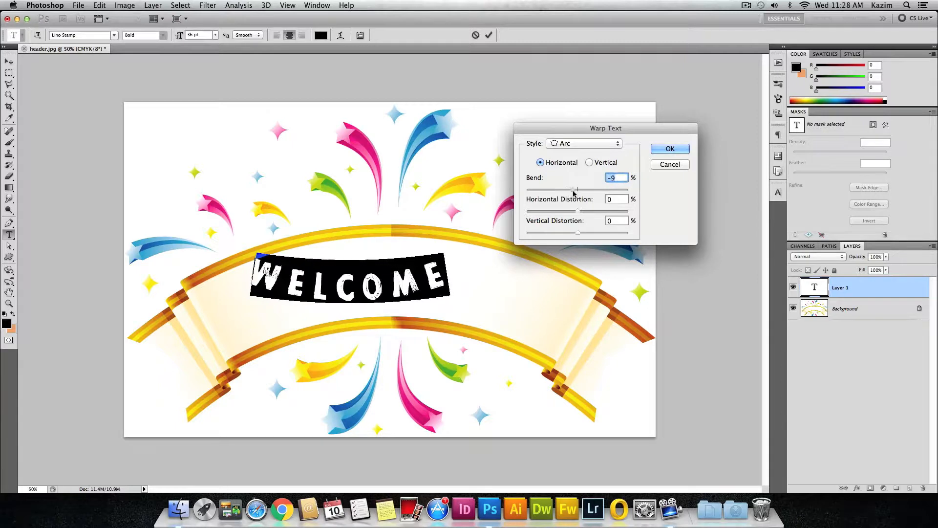
left_click_drag(575, 191, 592, 190)
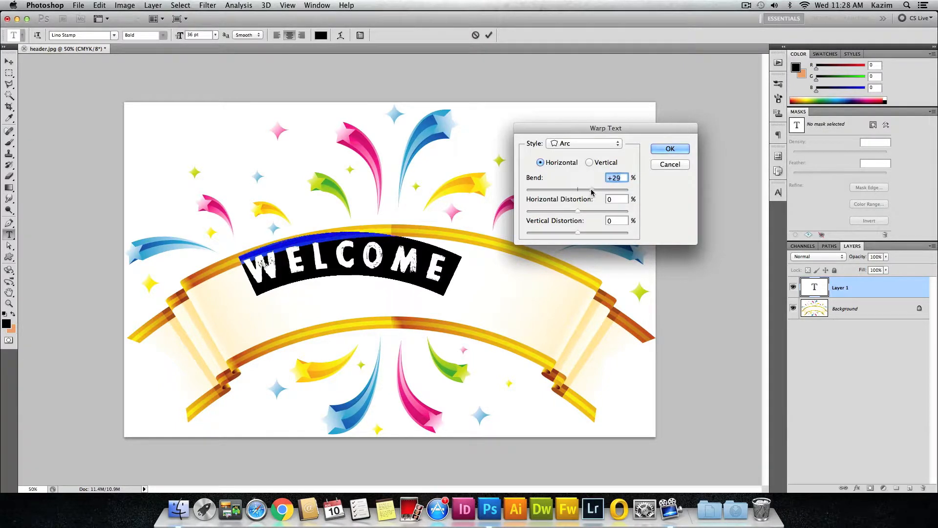
left_click_drag(577, 190, 596, 191)
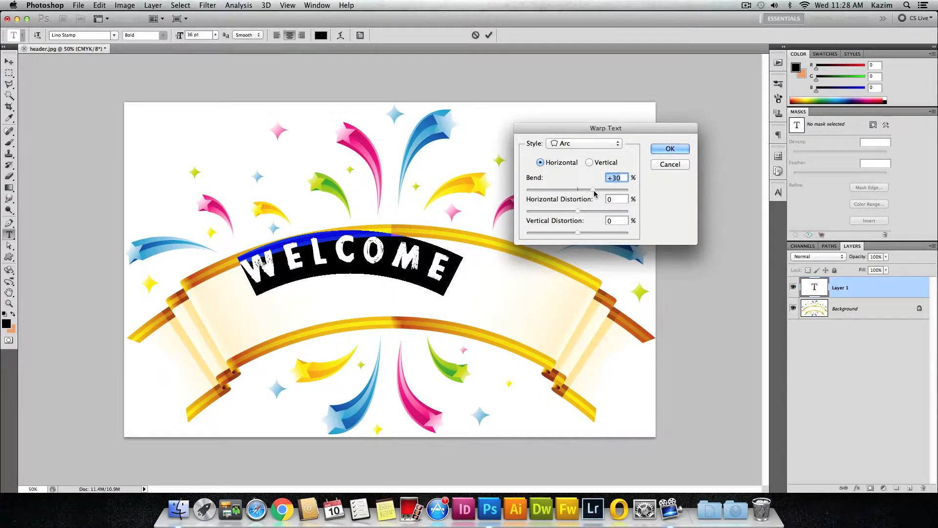
left_click_drag(592, 189, 601, 189)
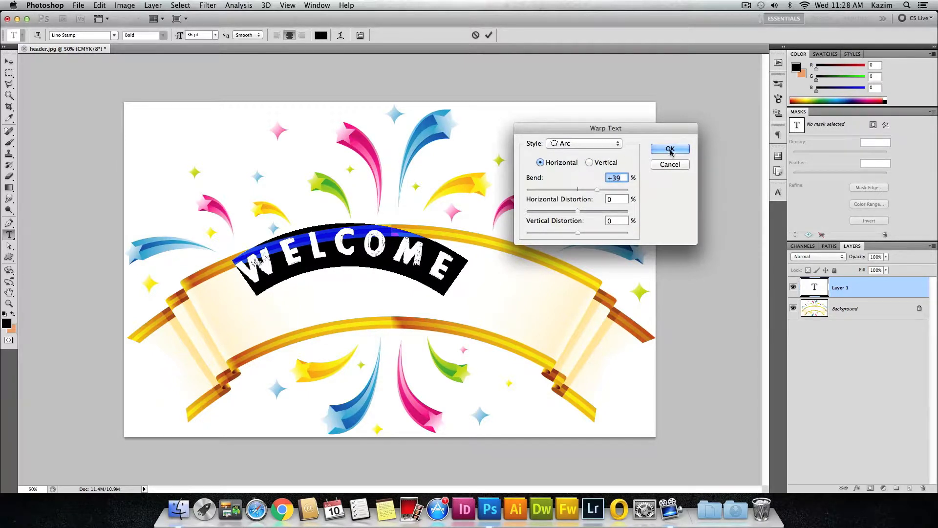
left_click(670, 149)
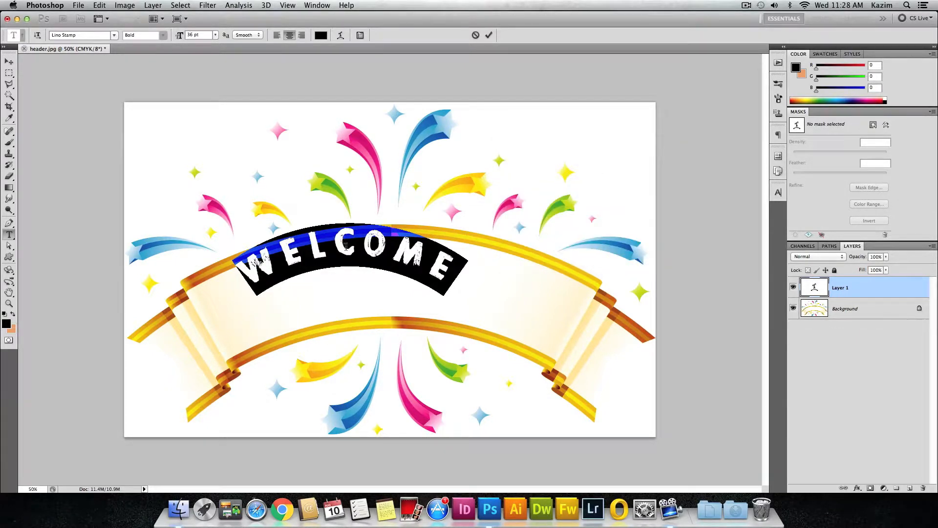
Step: Commit the arced text and move WELCOME down onto the centre of the ribbon
left_click(8, 62)
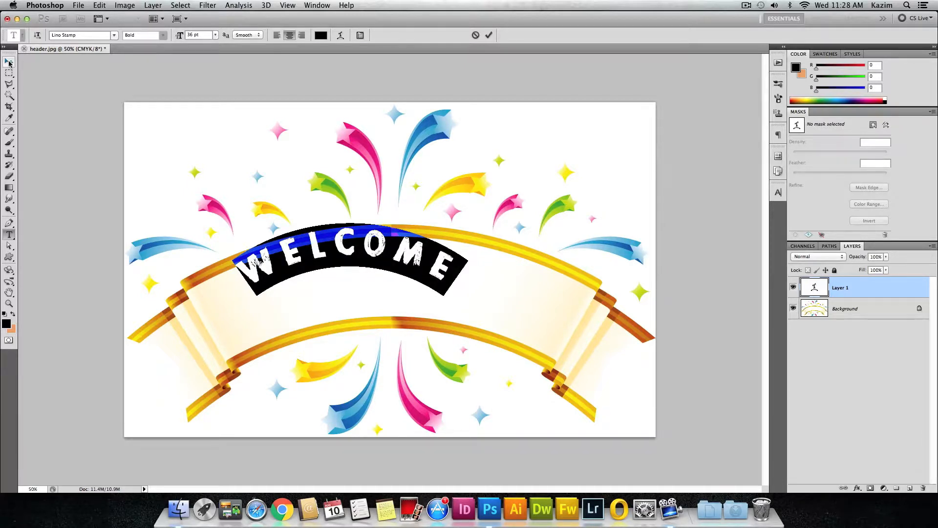
mouse_move(9, 62)
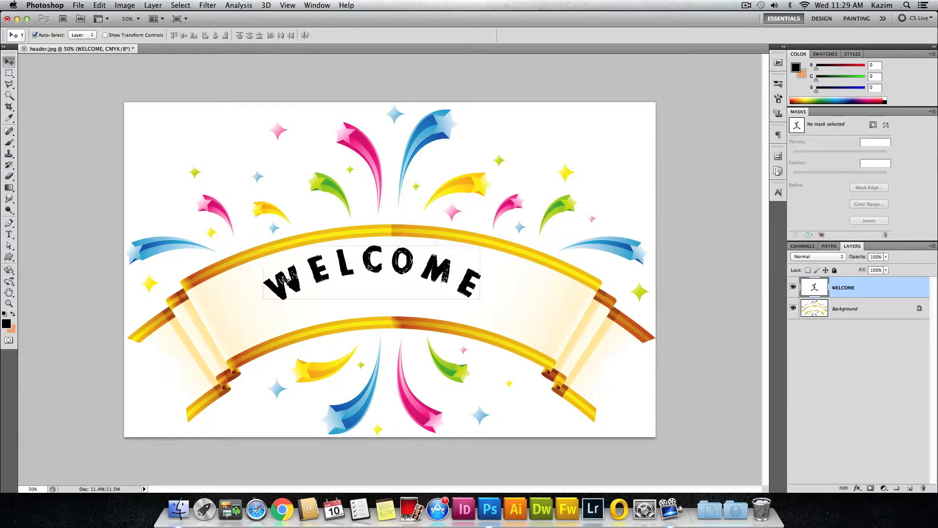
left_click_drag(372, 276, 392, 285)
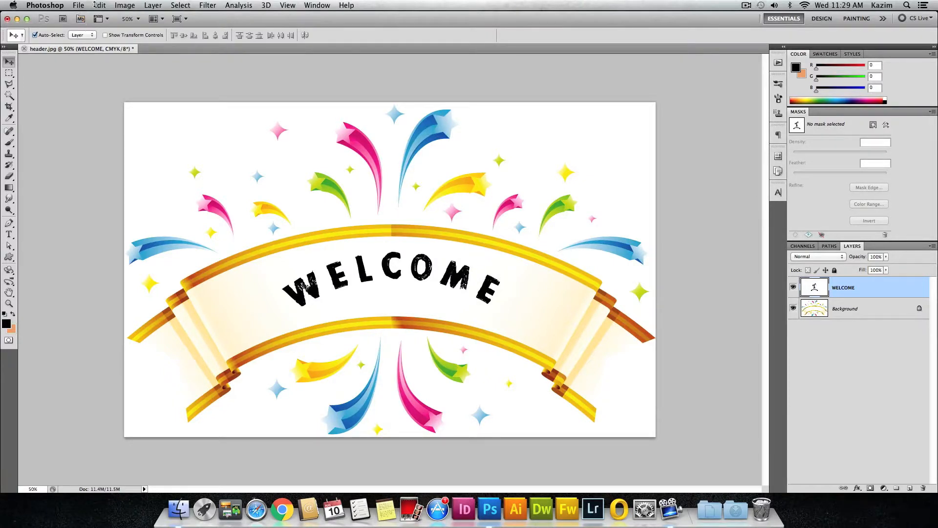
Step: Free Transform WELCOME to about 127% so it fills more of the ribbon, and commit
left_click(100, 5)
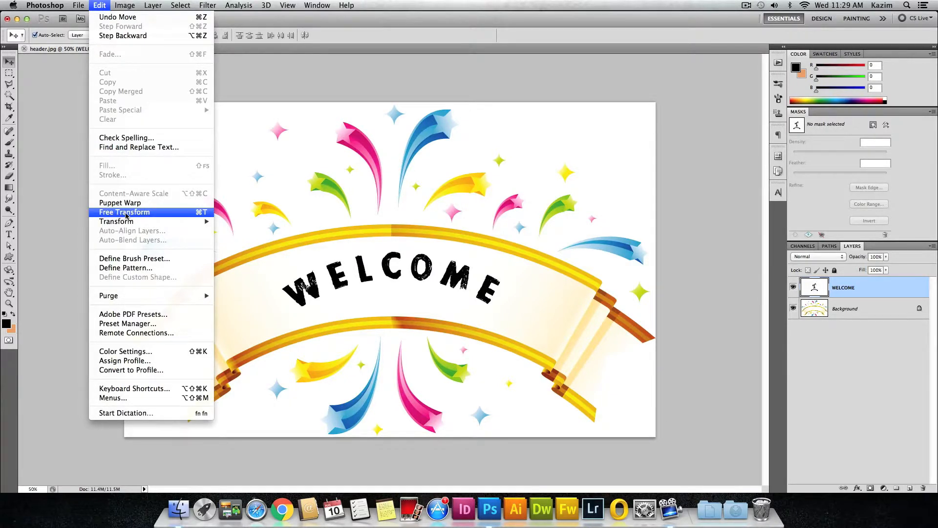
left_click(124, 213)
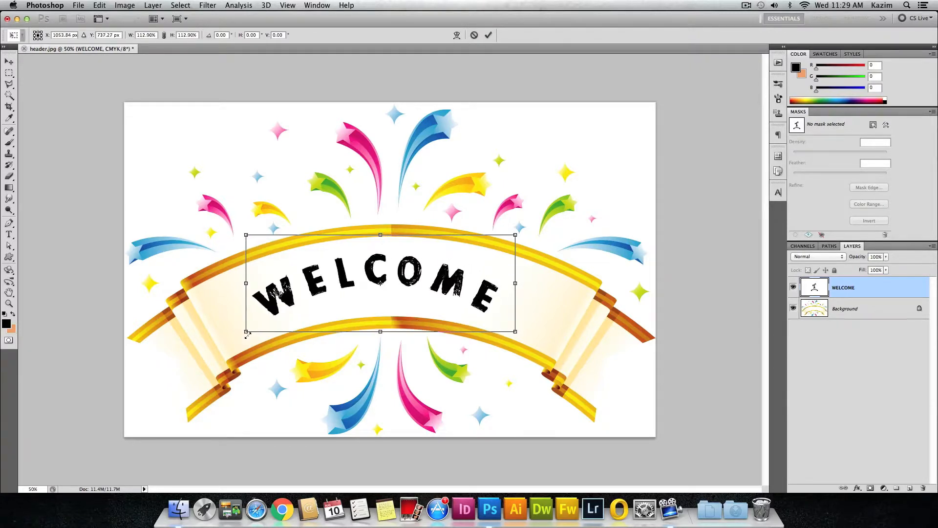
left_click_drag(515, 331, 532, 337)
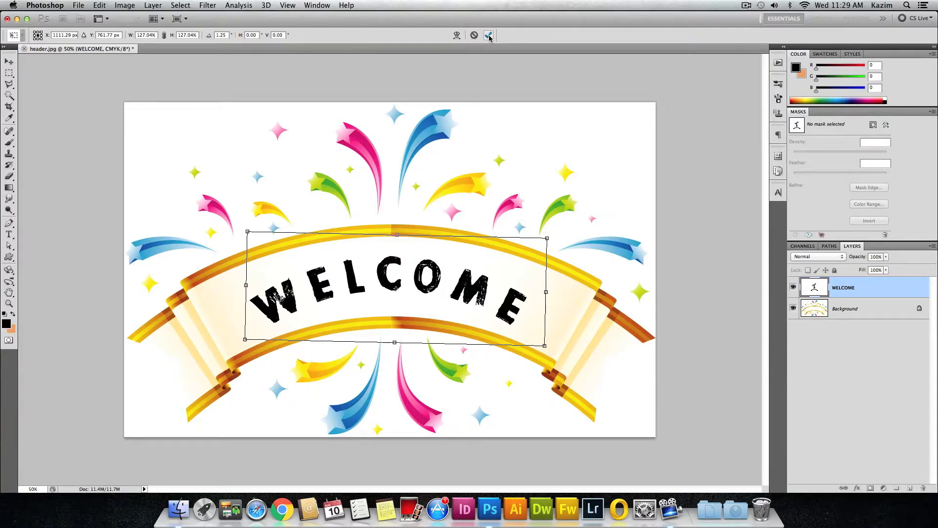
mouse_move(489, 36)
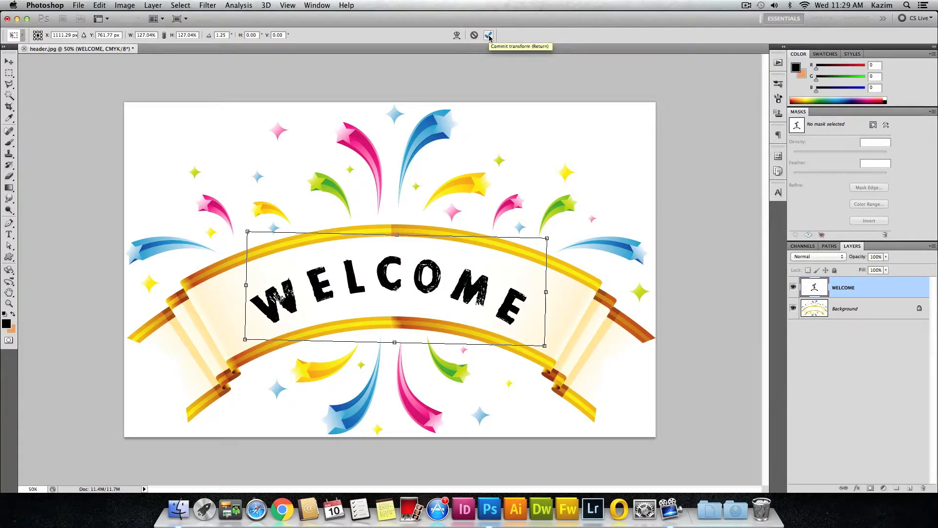
left_click(489, 35)
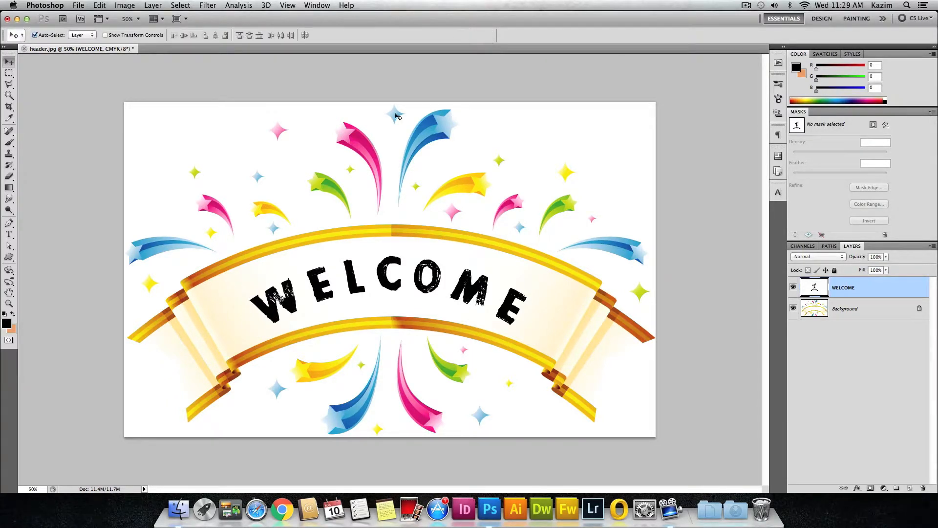
mouse_move(392, 293)
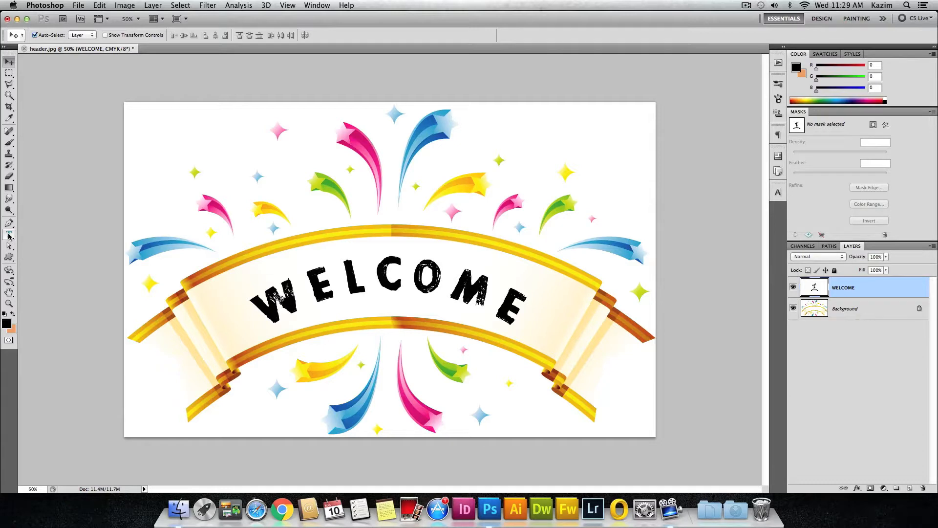
mouse_move(9, 233)
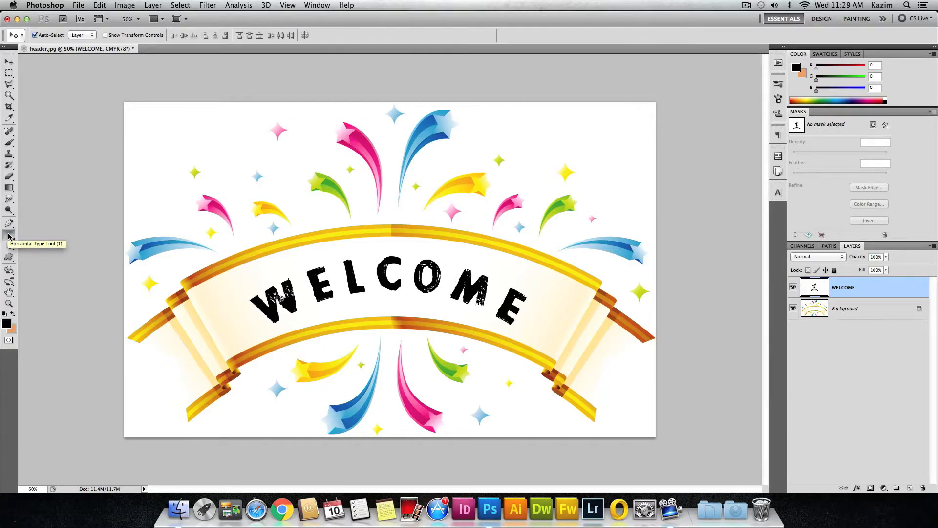
Step: Switch to the Horizontal Type Tool to edit the WELCOME text
left_click(9, 233)
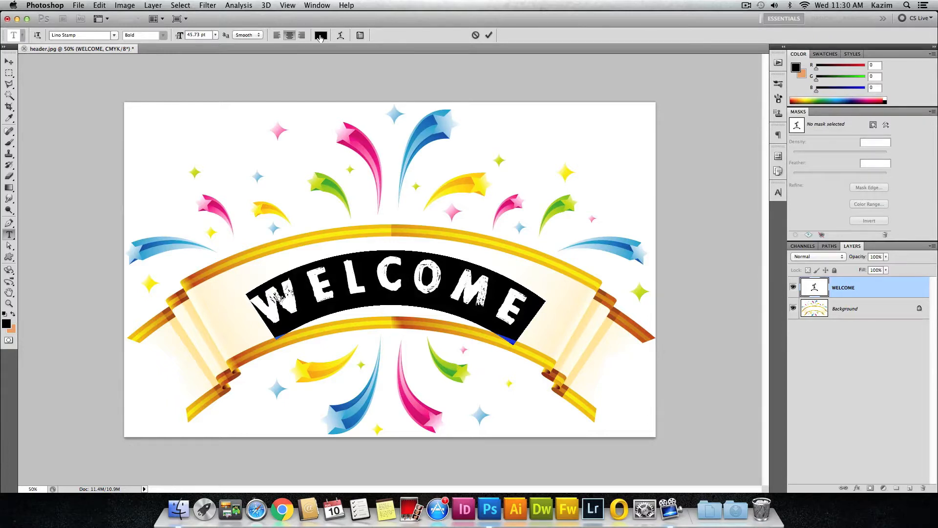
Step: Try pink, blue and green sampled from fireworks, then confirm golden yellow (eeac02) for WELCOME
left_click(321, 35)
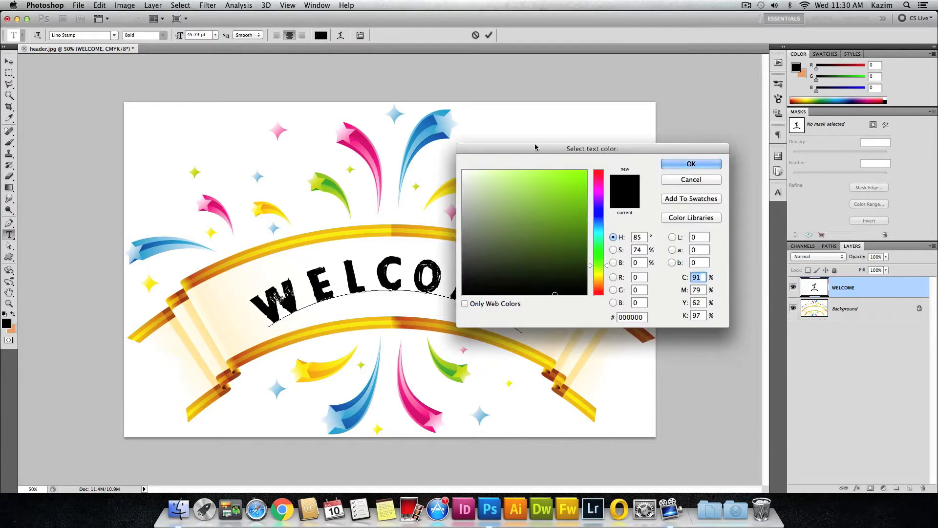
left_click_drag(591, 148, 652, 106)
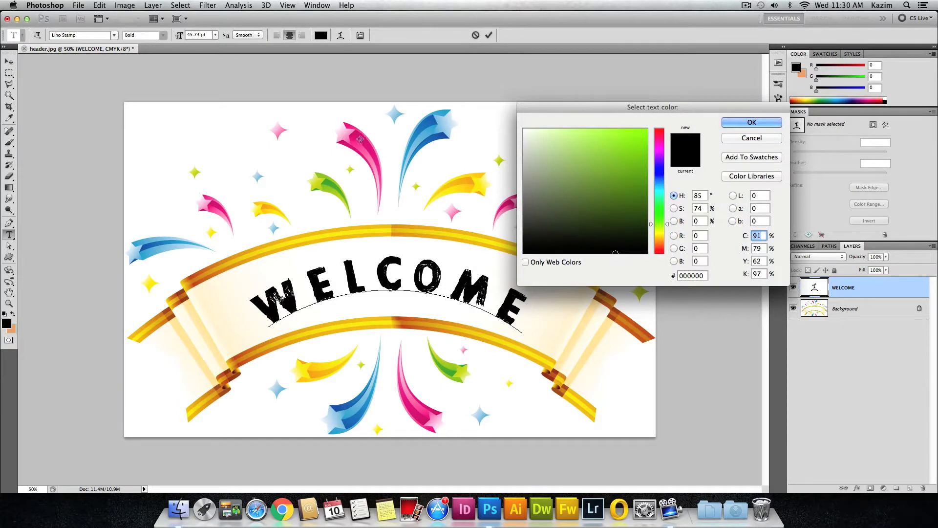
mouse_move(199, 238)
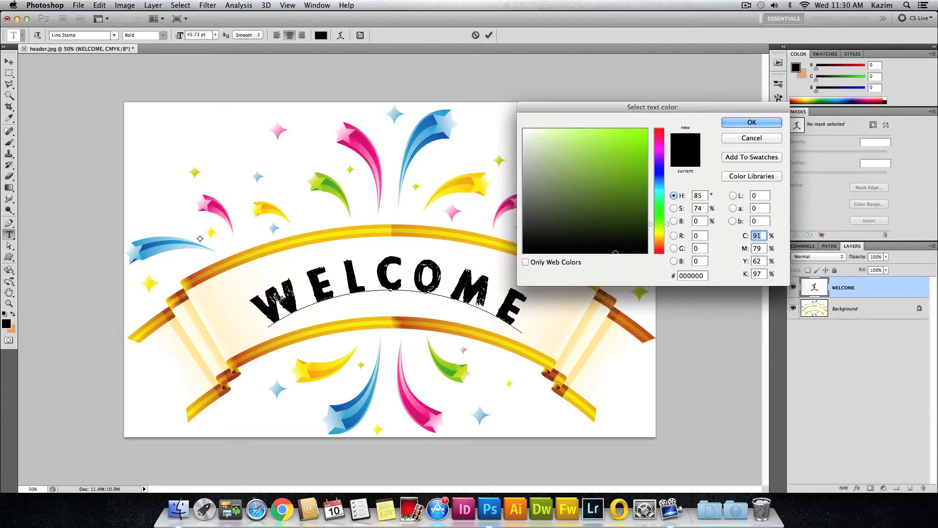
mouse_move(442, 153)
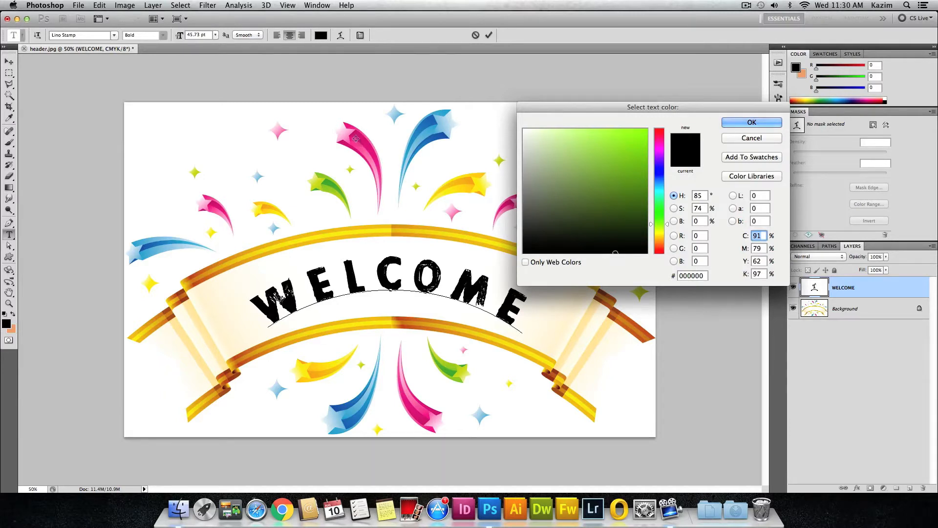
left_click(637, 155)
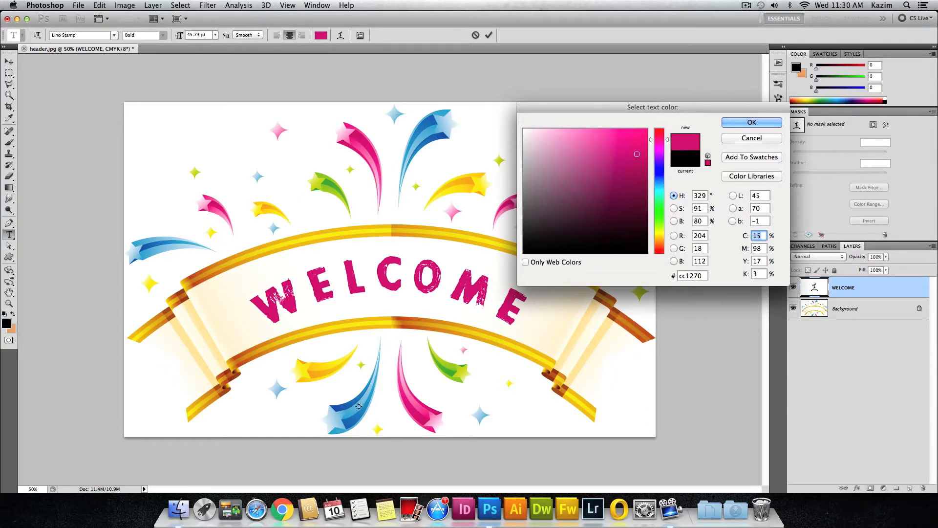
left_click(659, 164)
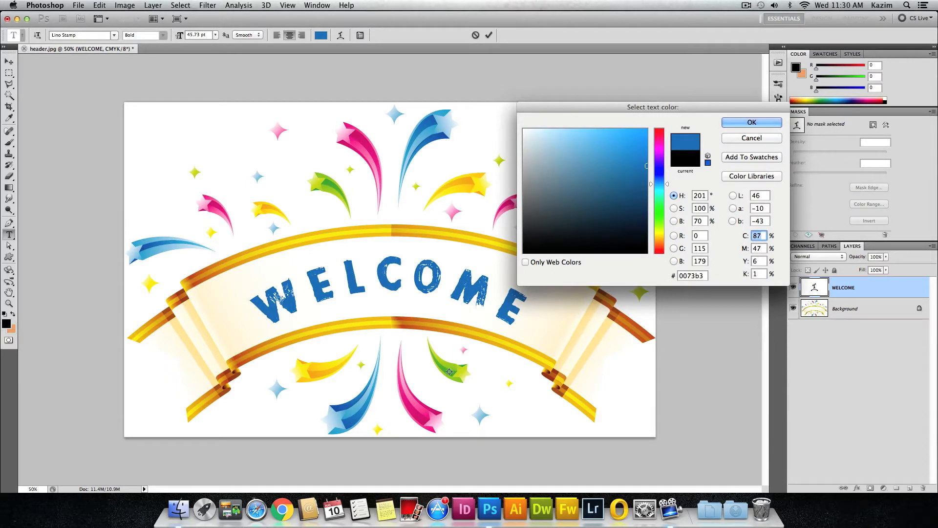
left_click(607, 173)
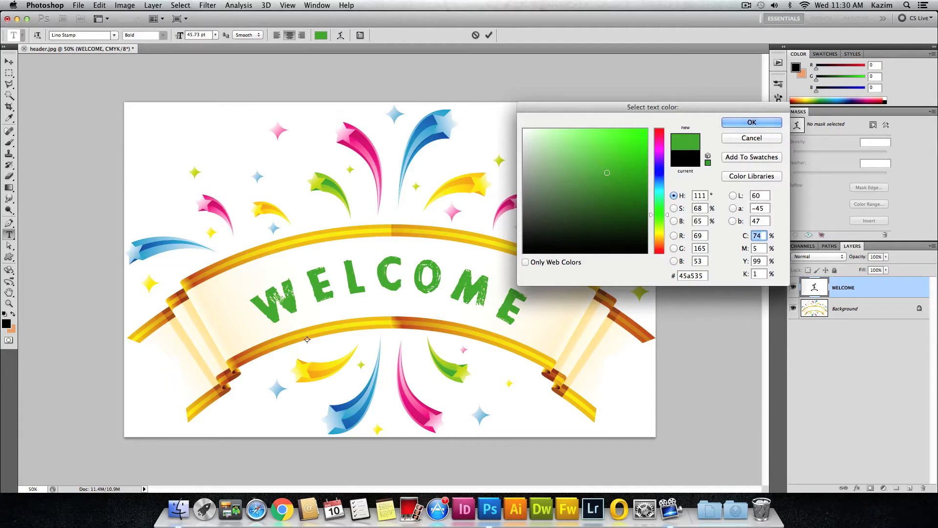
mouse_move(328, 233)
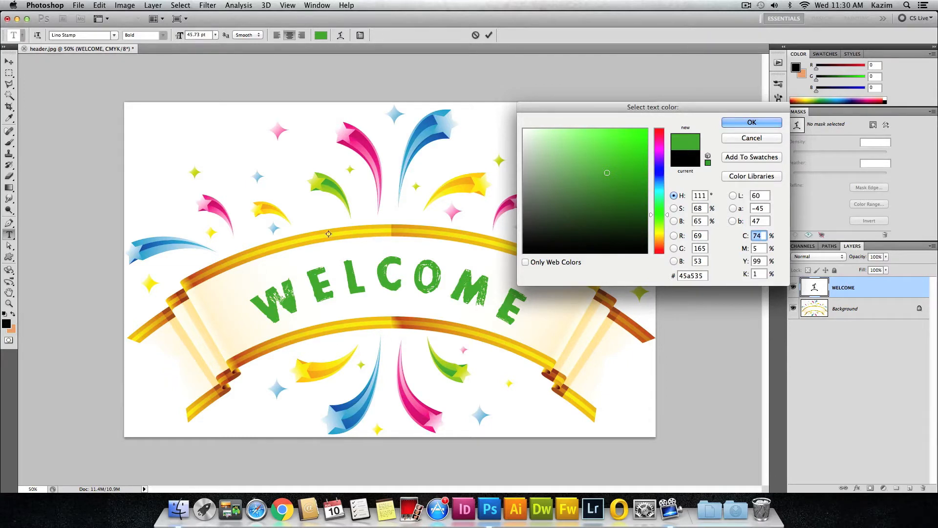
mouse_move(358, 234)
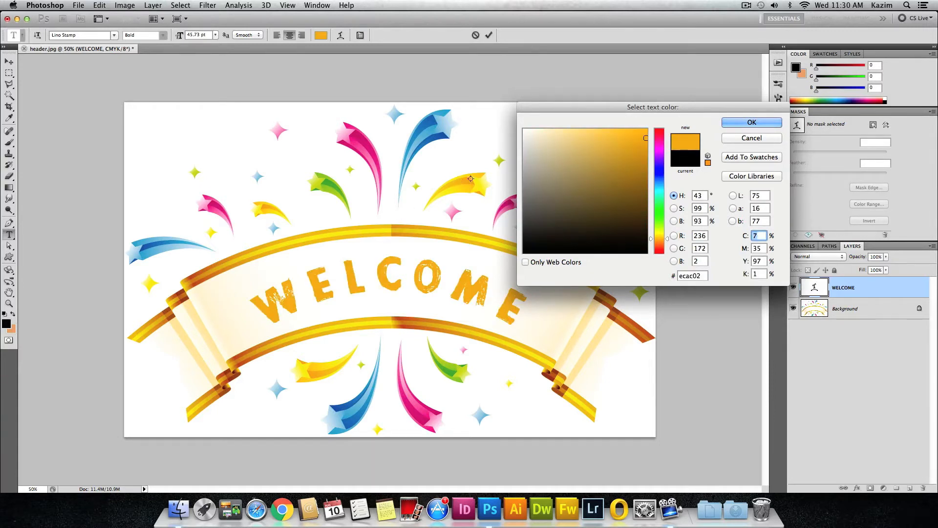
left_click(750, 123)
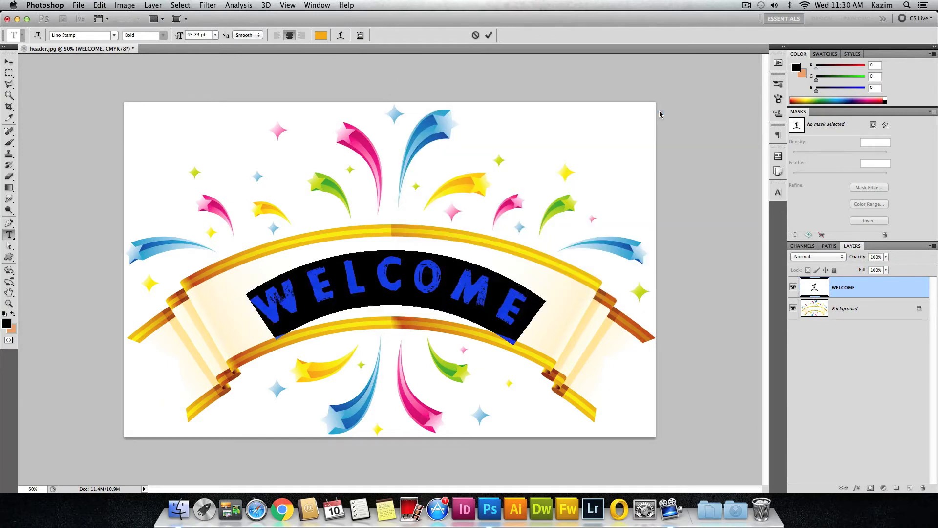
Step: Commit the recoloured golden-yellow WELCOME by switching to the Move tool
left_click(8, 61)
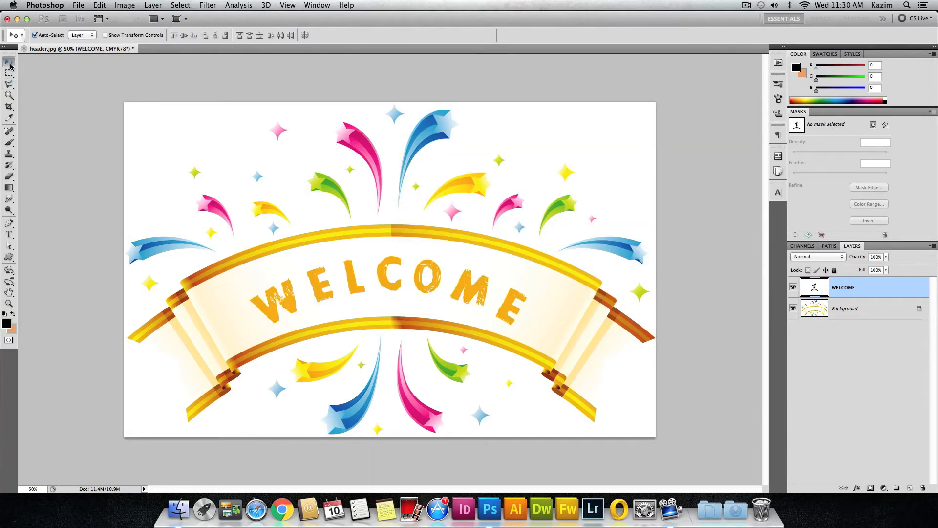
mouse_move(10, 65)
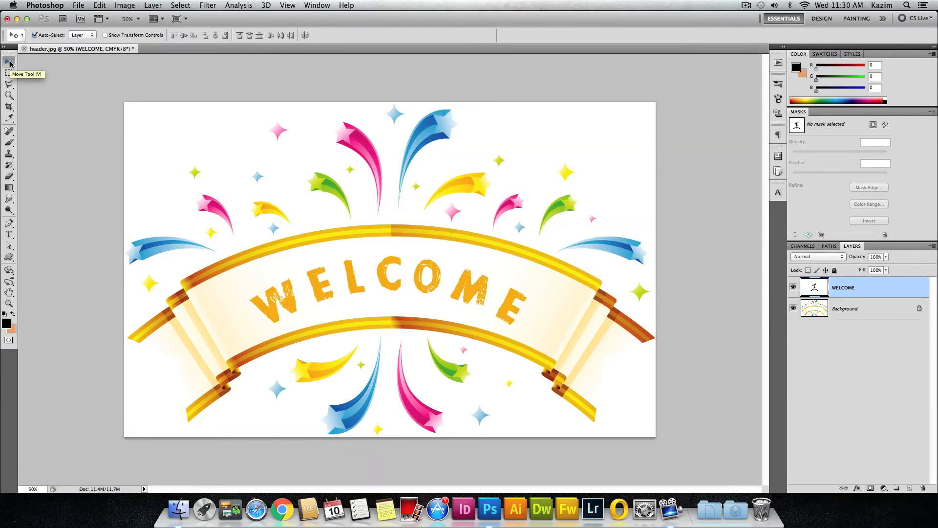
mouse_move(239, 248)
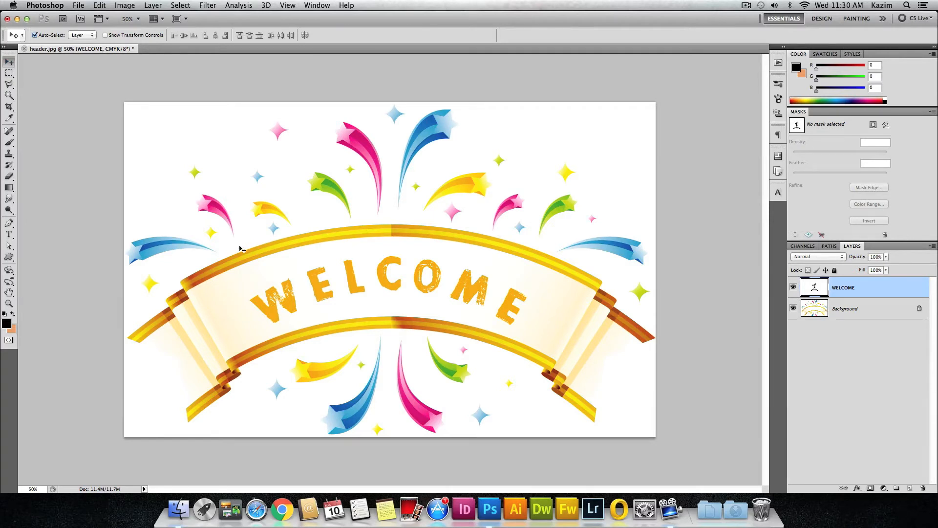